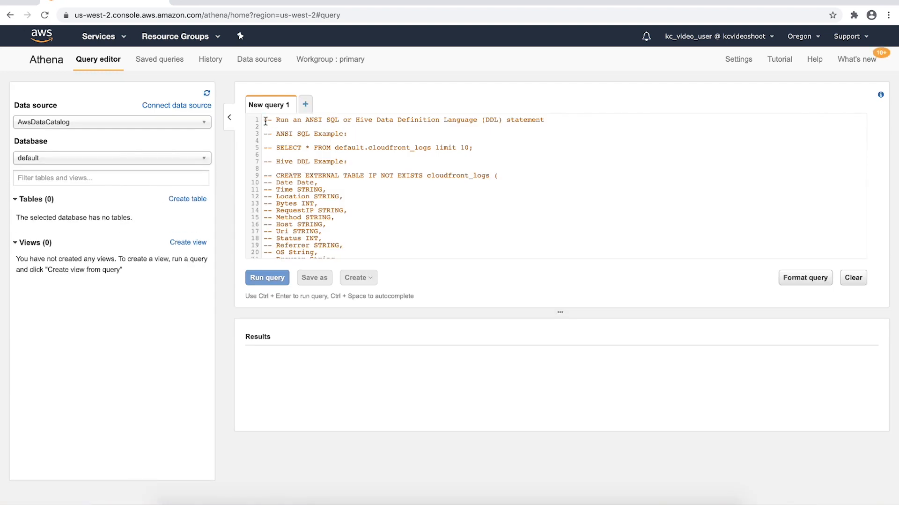
Paste the CREATE EXTERNAL TABLE script for myopencsvtable_misisngtest into the New query 1 editor
click(852, 278)
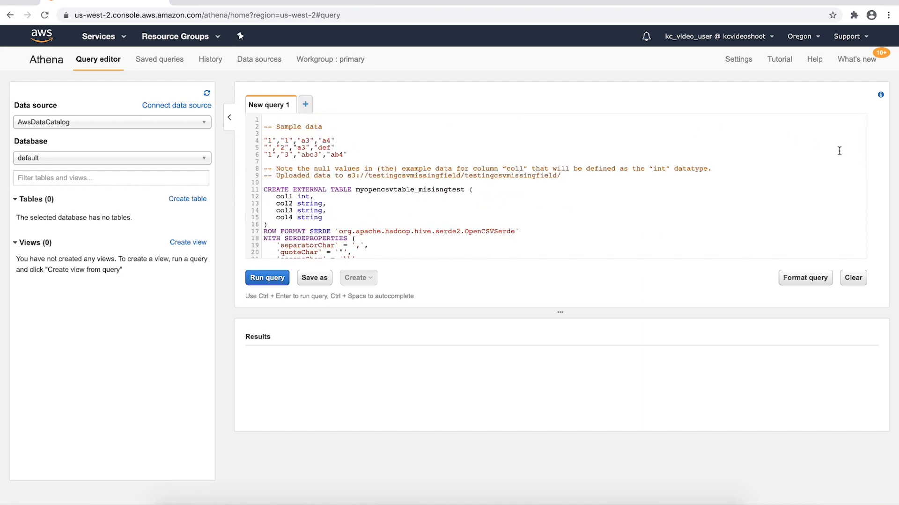
Run the CREATE EXTERNAL TABLE statement defining myopencsvtable_misisngtest with col1 as int
double_click(293, 196)
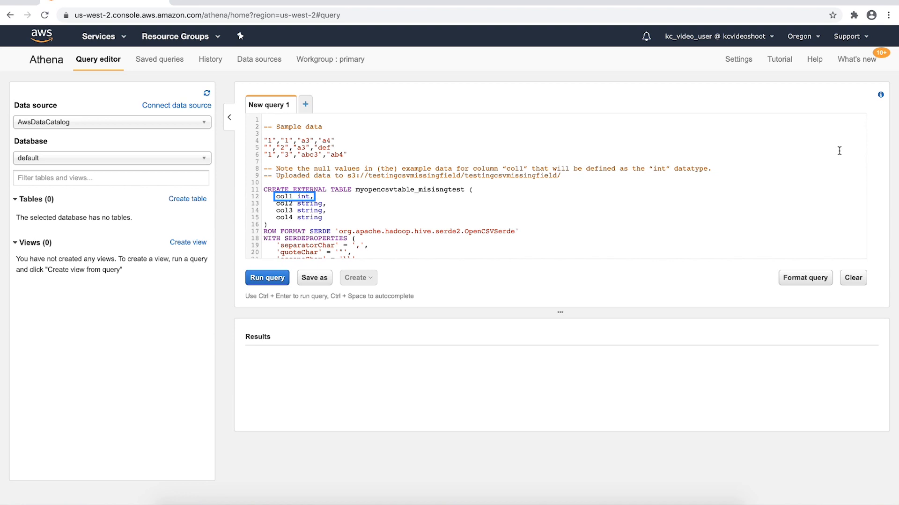
click(293, 197)
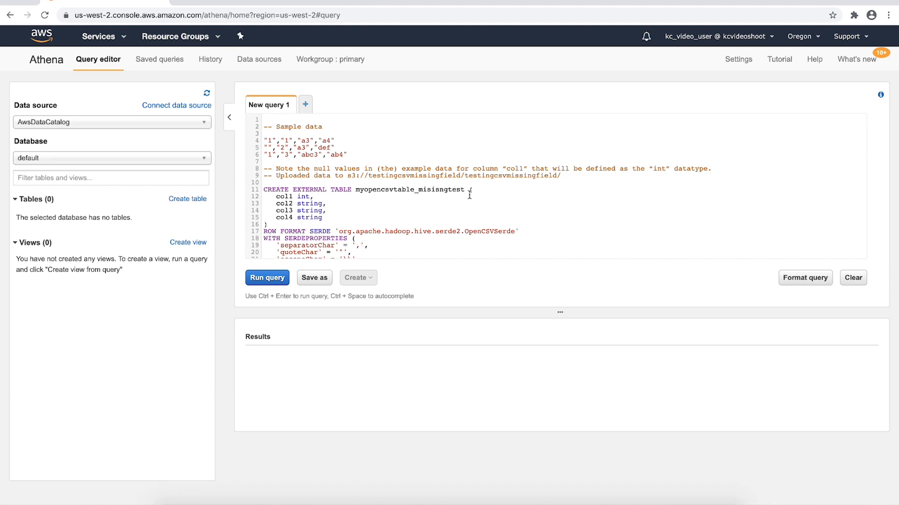
scroll(down, 3)
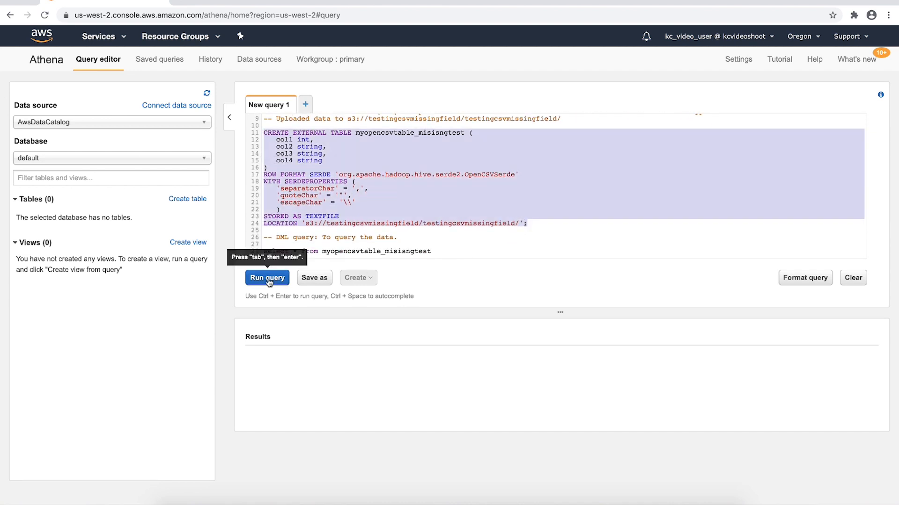
click(267, 277)
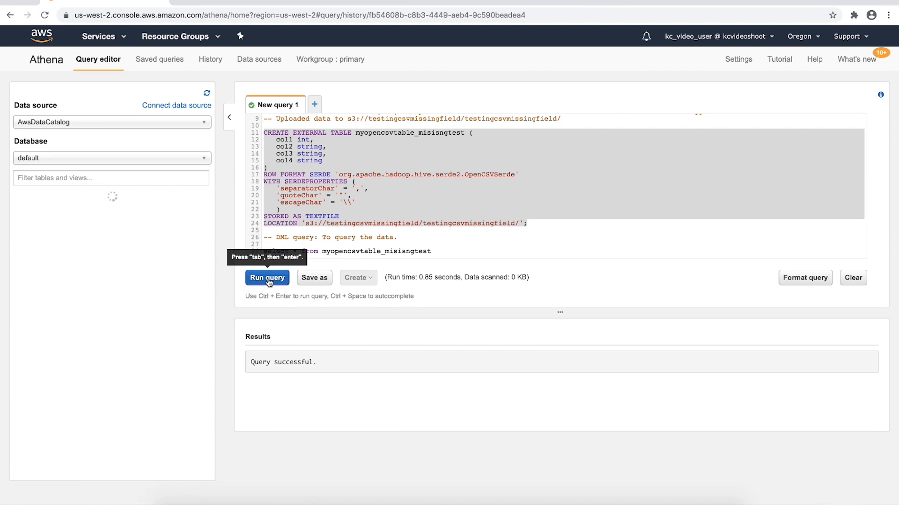
click(267, 277)
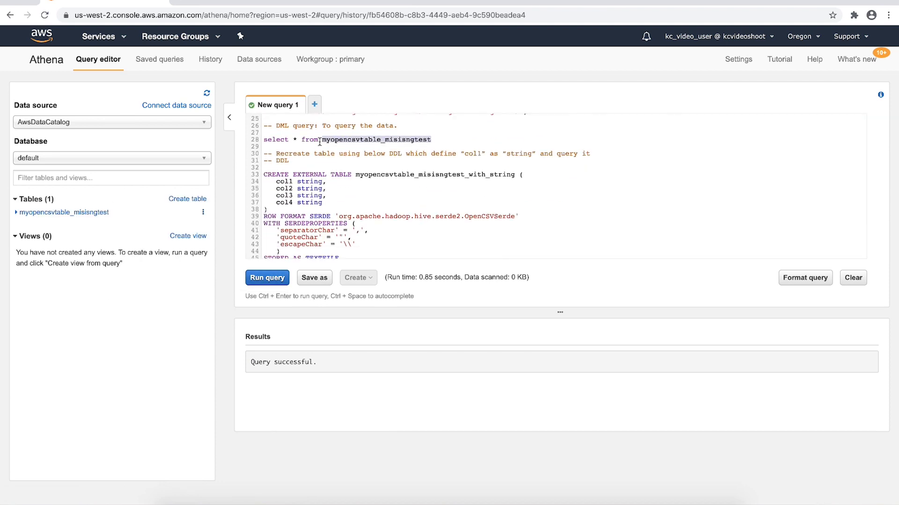
Run select * from myopencsvtable_misisngtest, which fails with HIVE_BAD_DATA on the empty col1
click(267, 277)
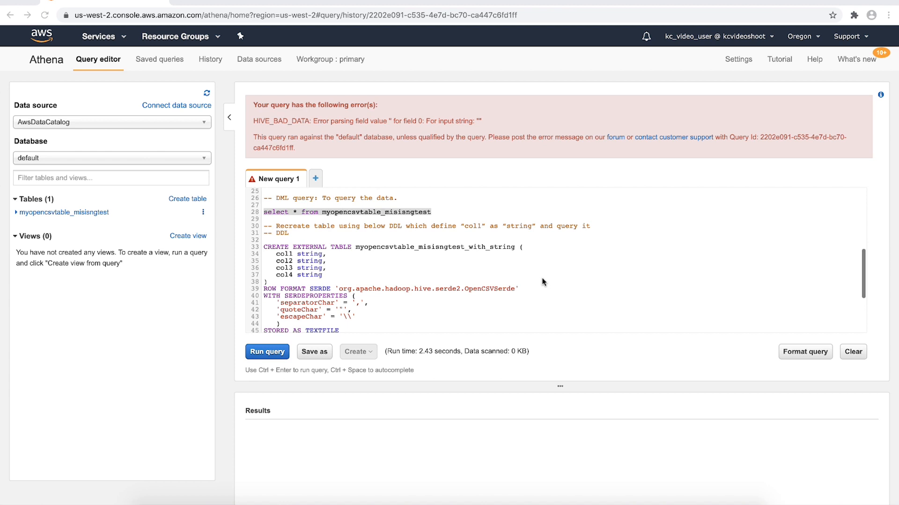
Run the CREATE EXTERNAL TABLE statement for myopencsvtable_misisngtest_with_string with col1 as string
scroll(down, 3)
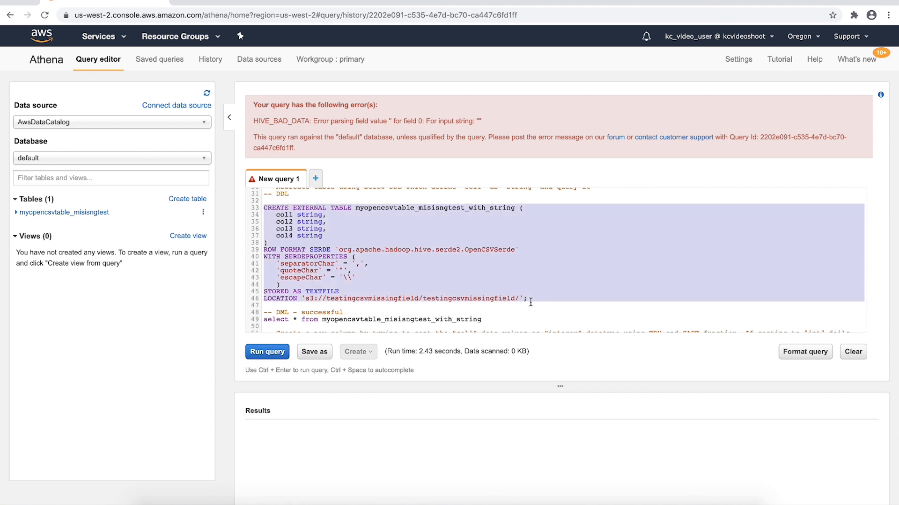
click(267, 351)
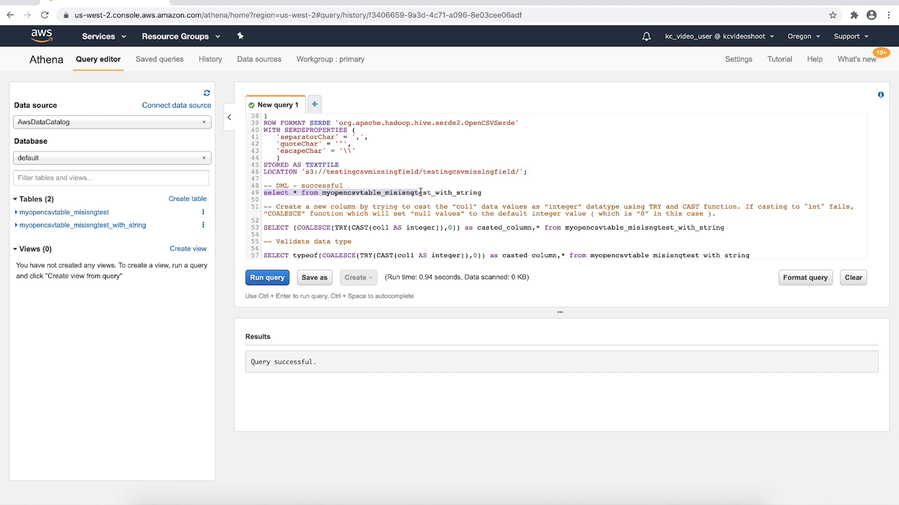
Query the _with_string table with COALESCE(TRY(CAST(col1 AS integer)),0), returning casted_column 1, 0, 1
click(267, 277)
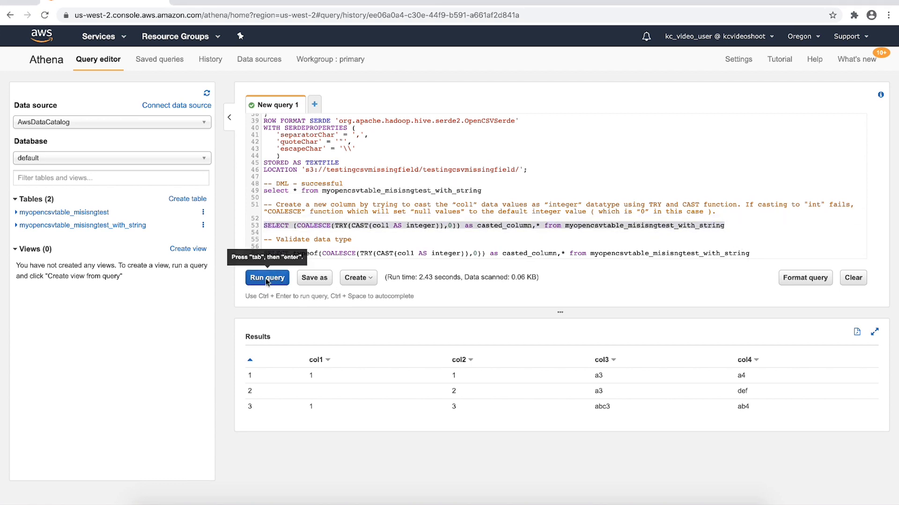
click(267, 277)
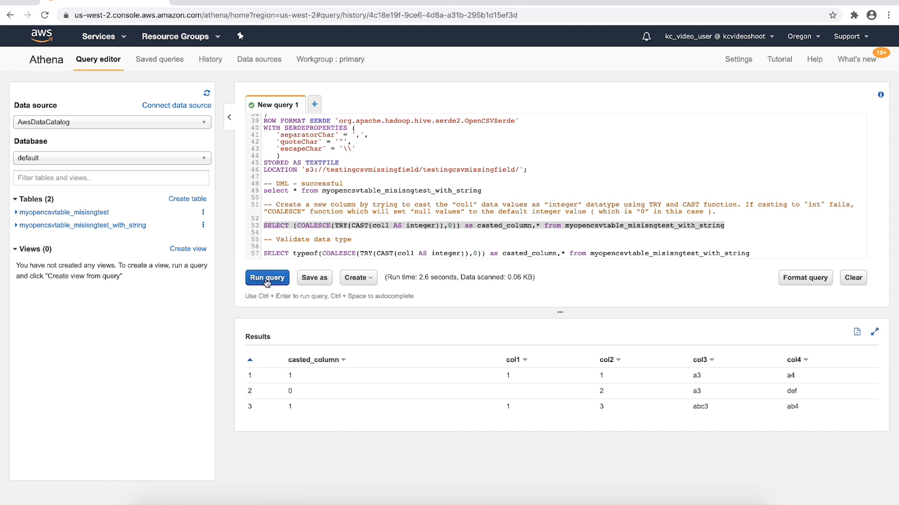
Run the typeof validation query showing casted_column is integer in all three rows
click(519, 359)
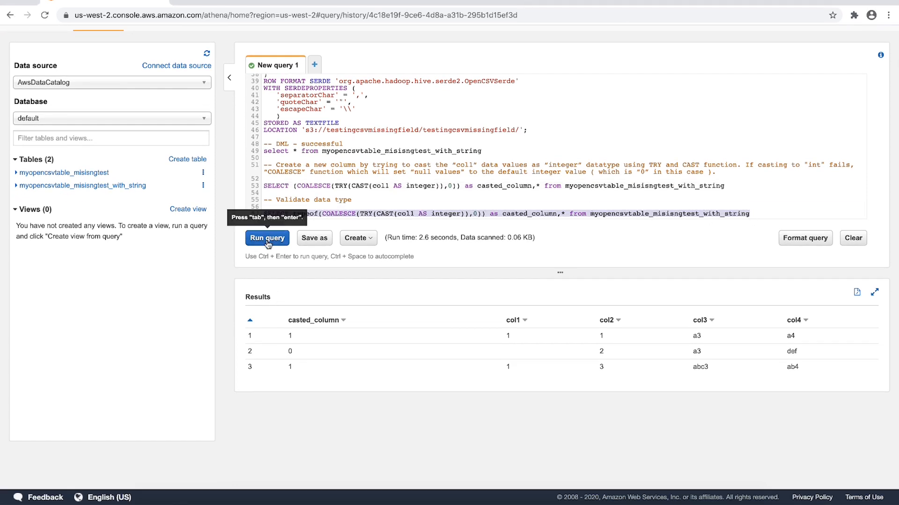
click(267, 238)
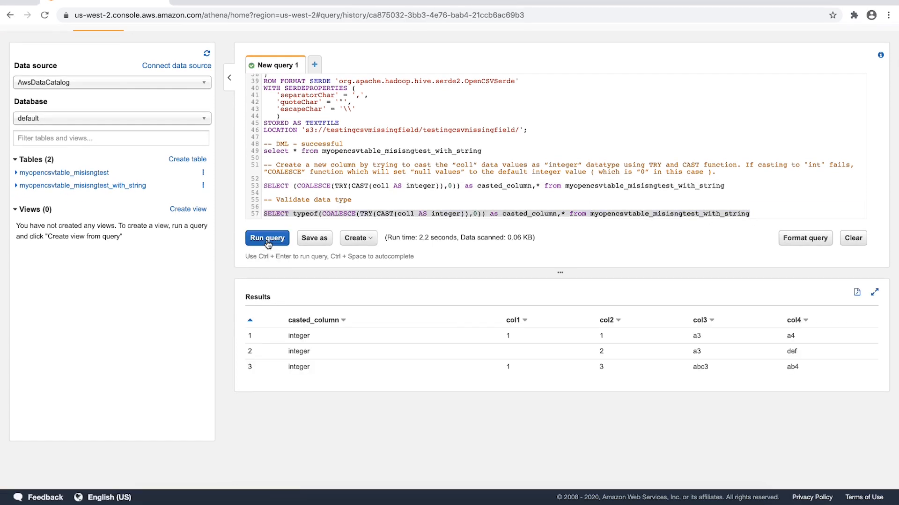
click(315, 321)
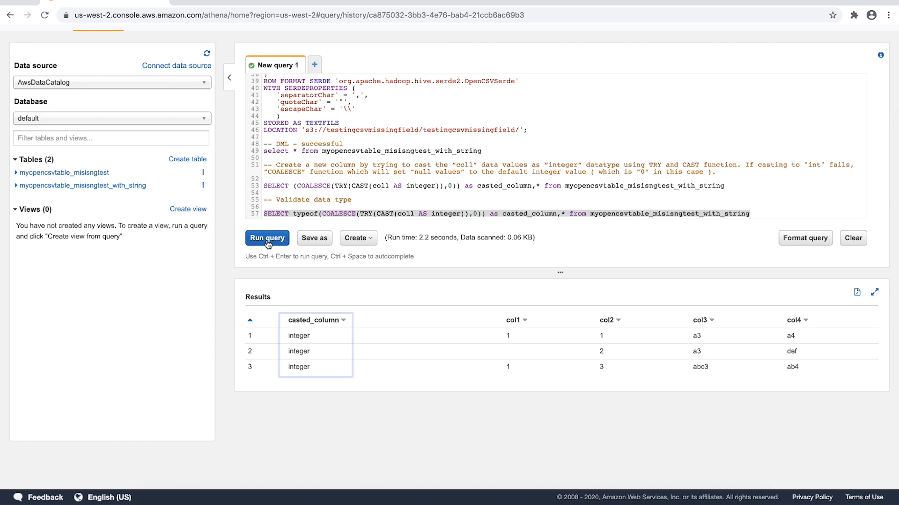